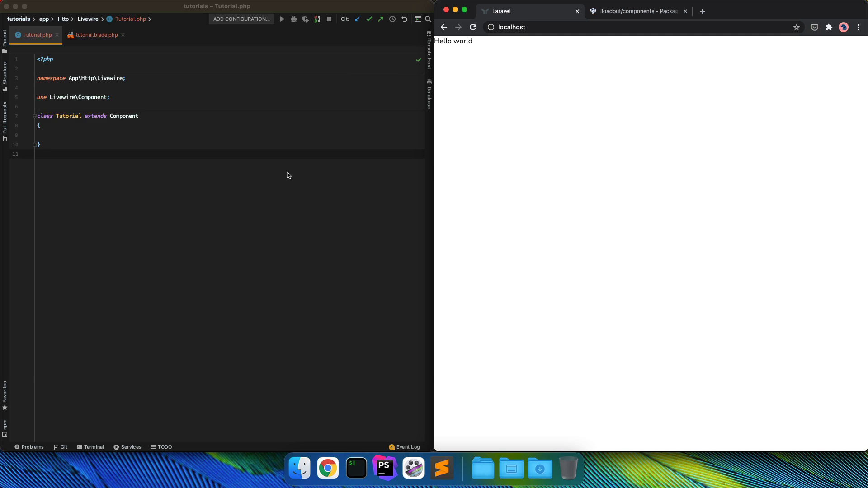
mouse_move(385, 100)
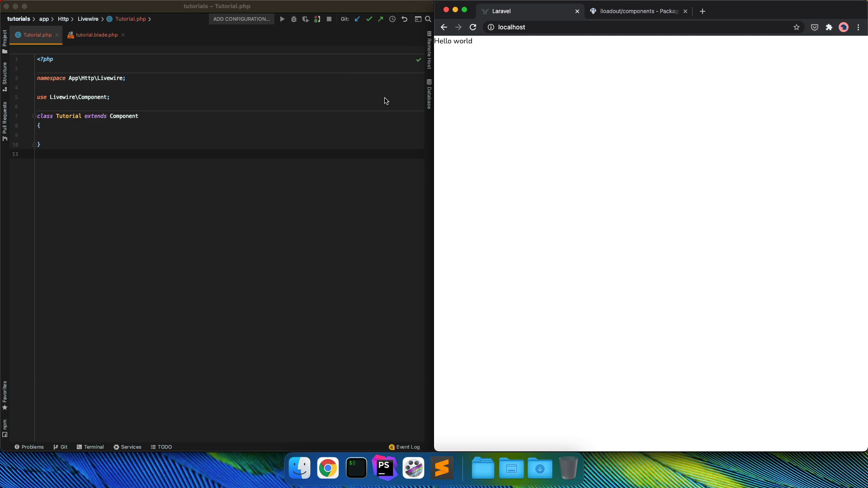
mouse_move(637, 11)
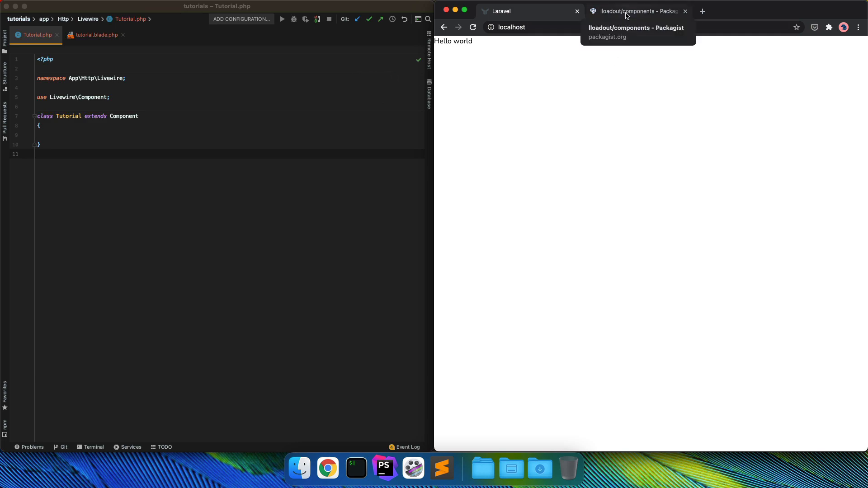
Select the 'composer require lloadout/components' command in the package README.
left_click(637, 11)
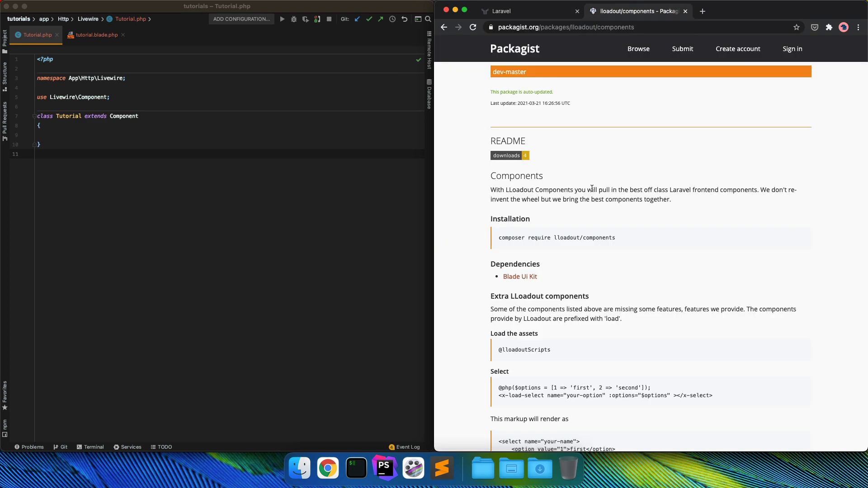
scroll("down", 3)
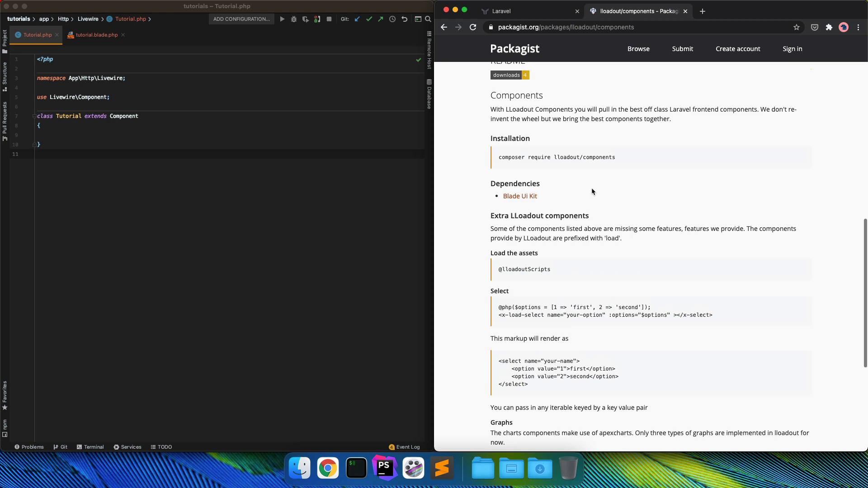
scroll("up", 3)
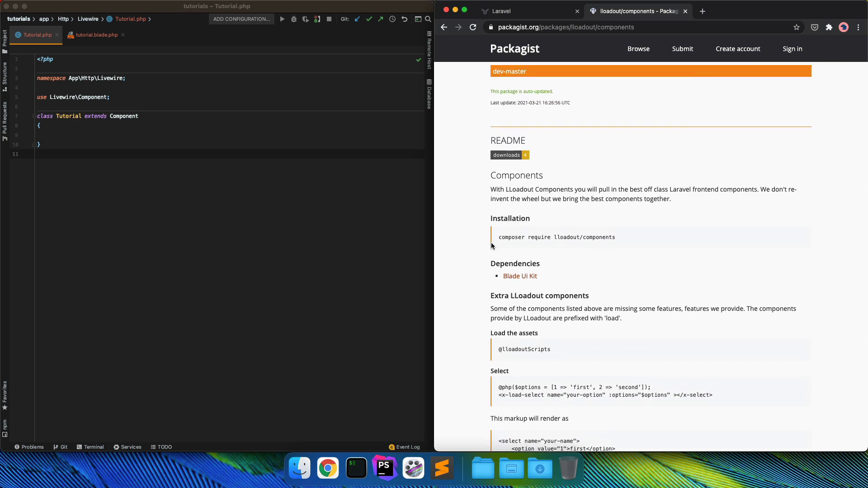
left_click_drag(492, 246, 618, 237)
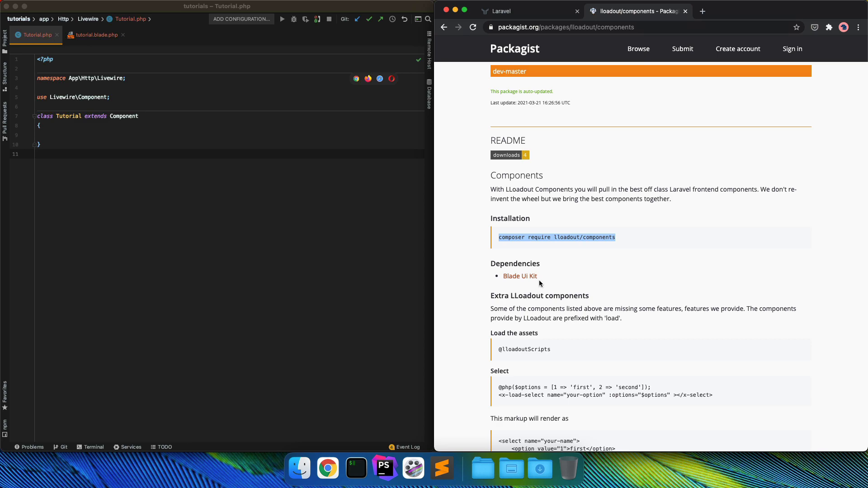
mouse_move(328, 445)
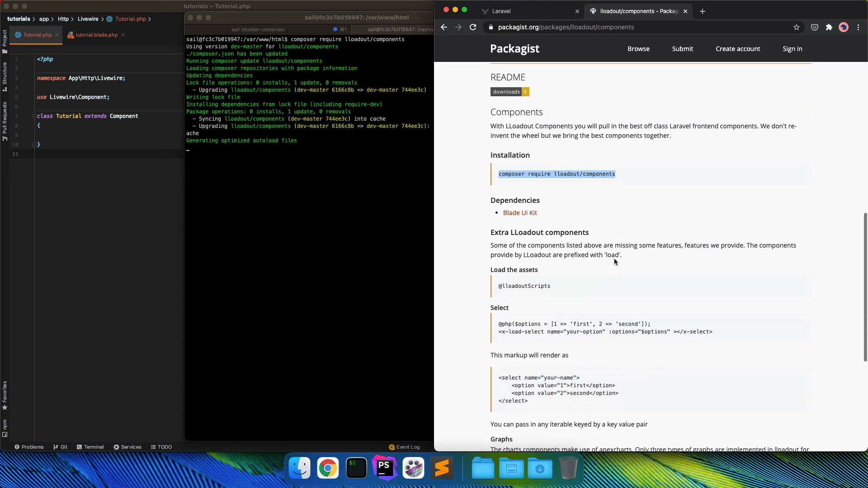
Follow the composer require lloadout/components output as it regenerates autoload files.
scroll("down", 3)
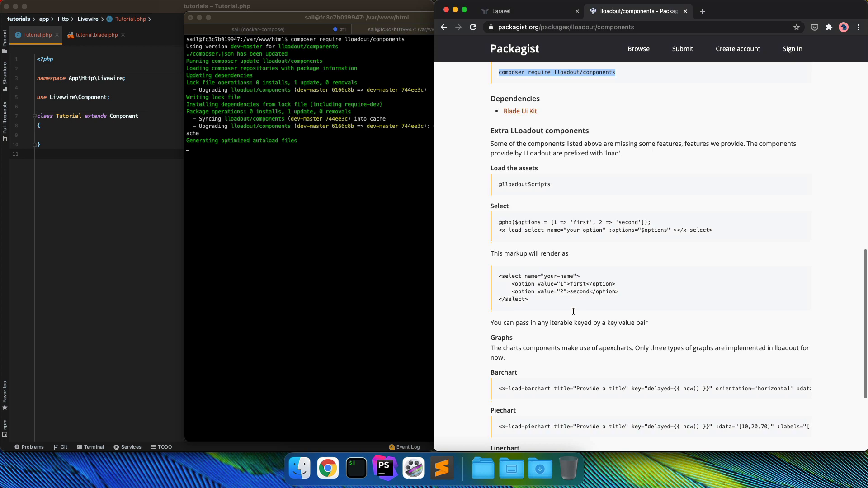
scroll("down", 3)
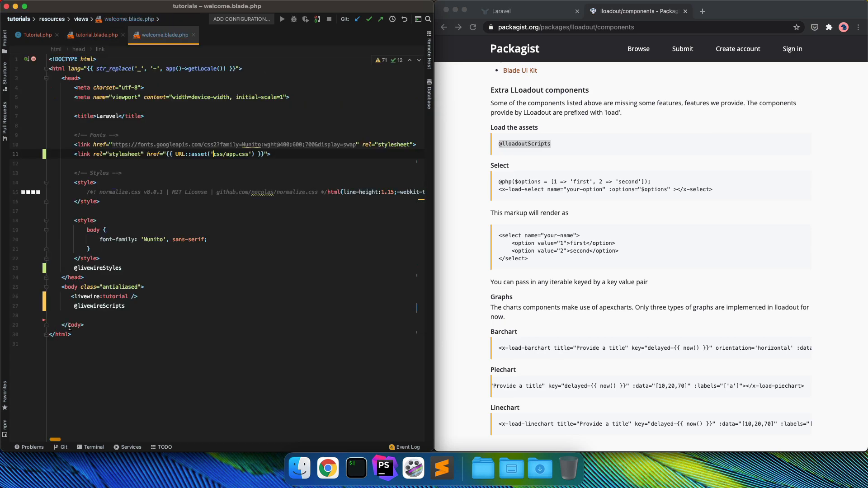
type("@lloadoutScripts")
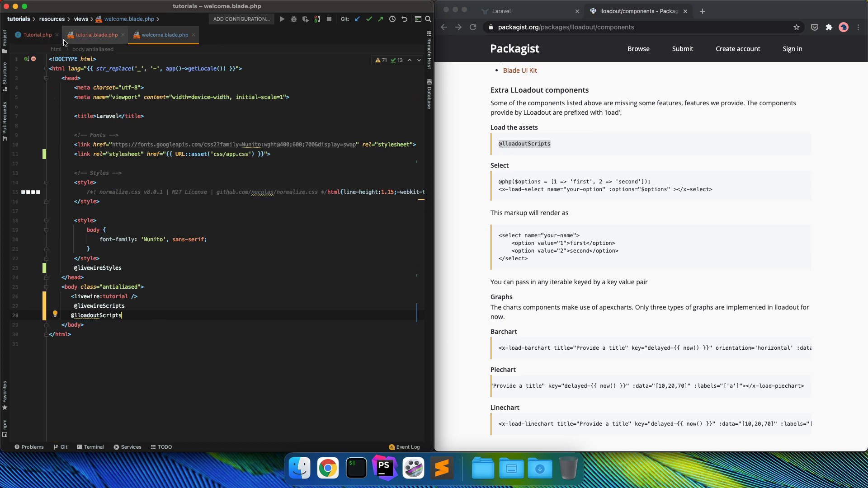
left_click(95, 35)
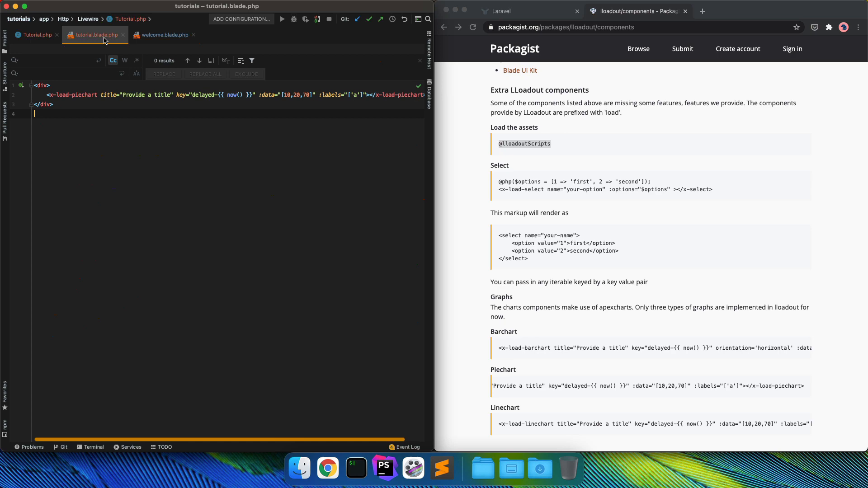
View the localhost page rendering the pie chart with 10%, 20% and 70% slices.
left_click(530, 11)
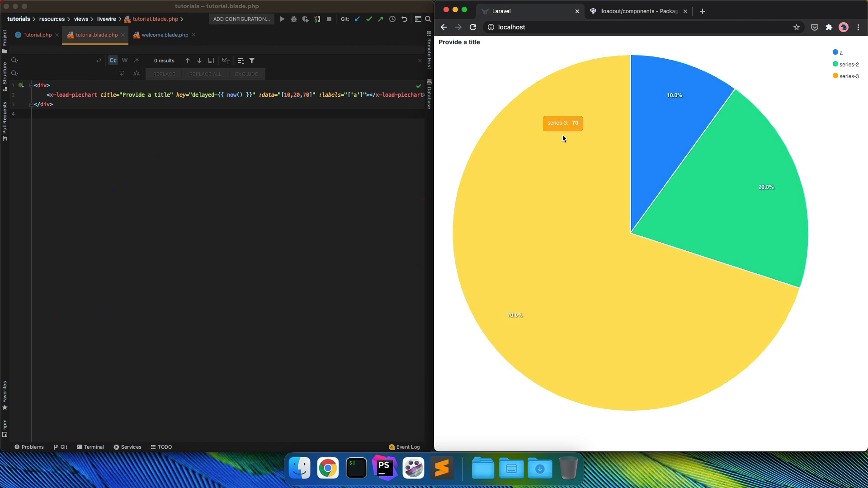
mouse_move(651, 146)
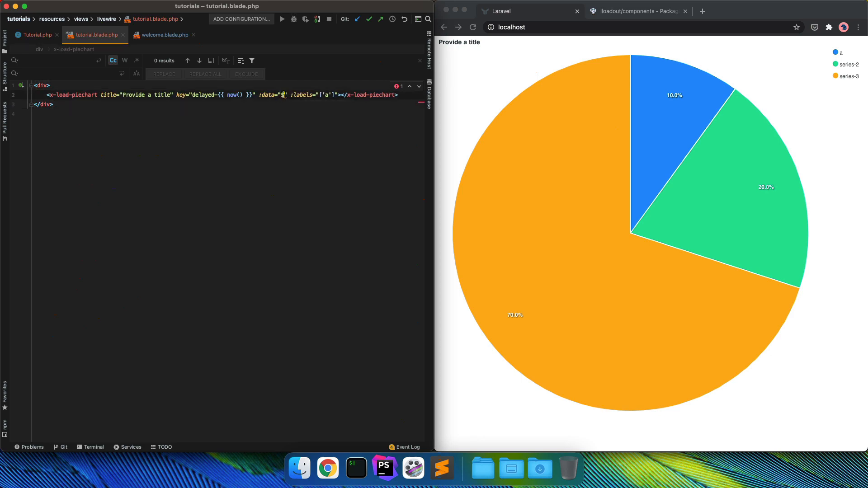
Bind the chart's :data to $data and declare public $data in Tutorial.php.
type("dat")
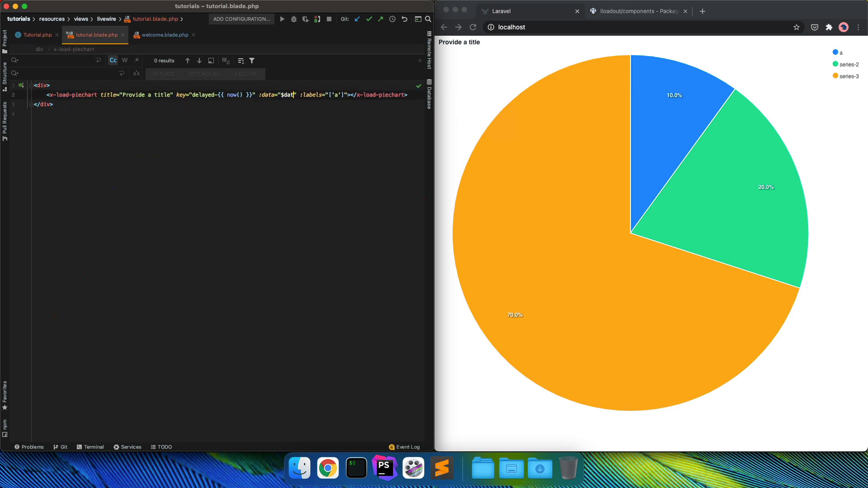
left_click(34, 36)
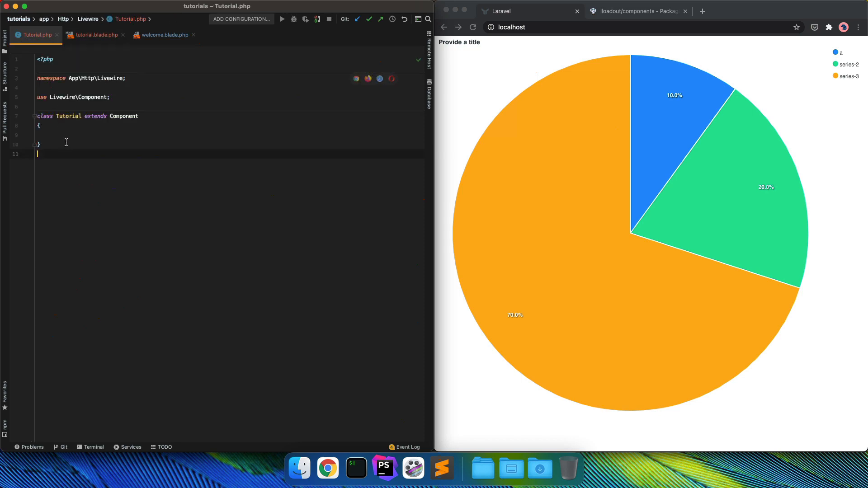
type("public")
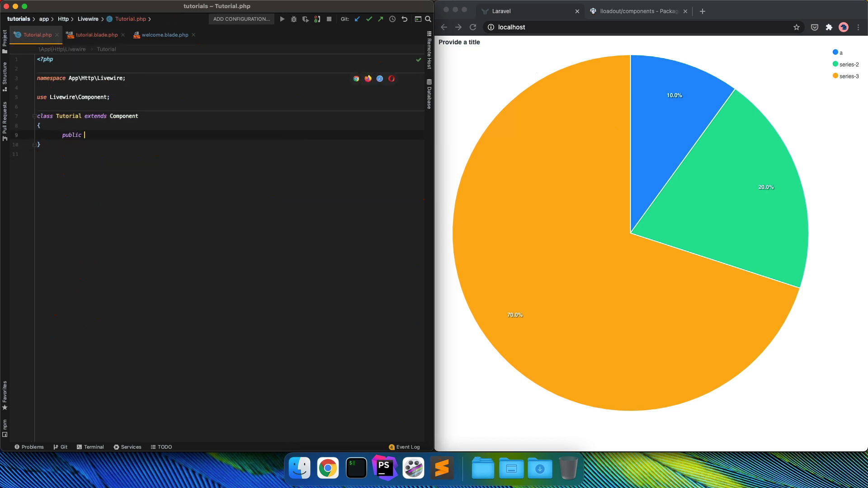
type("$data;")
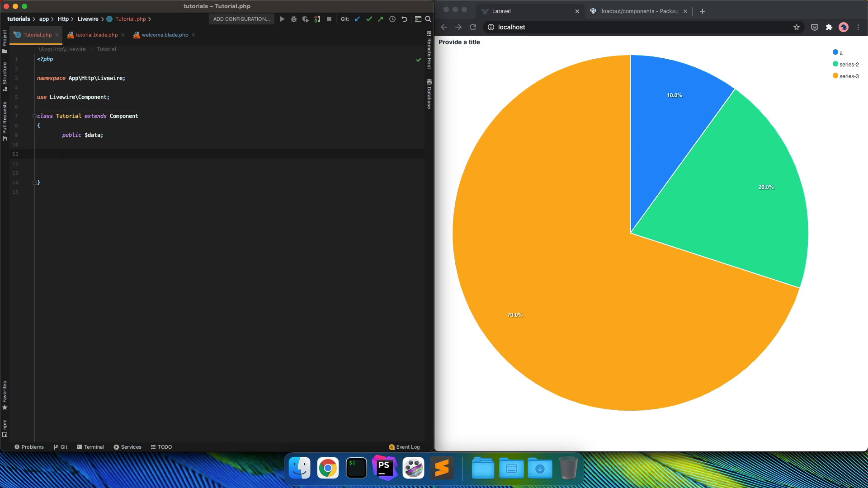
Add a mount() method setting $this->data = [20,20,10,50].
type("public function")
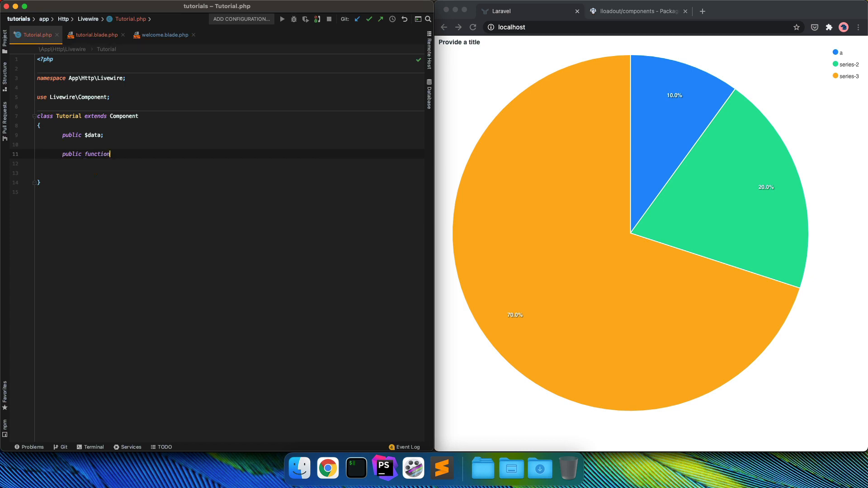
type("mount(){")
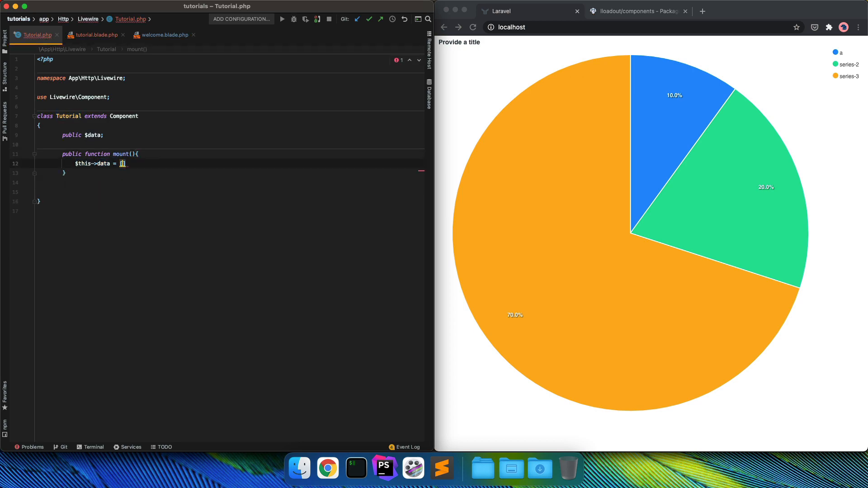
type("[20,20,10,50")
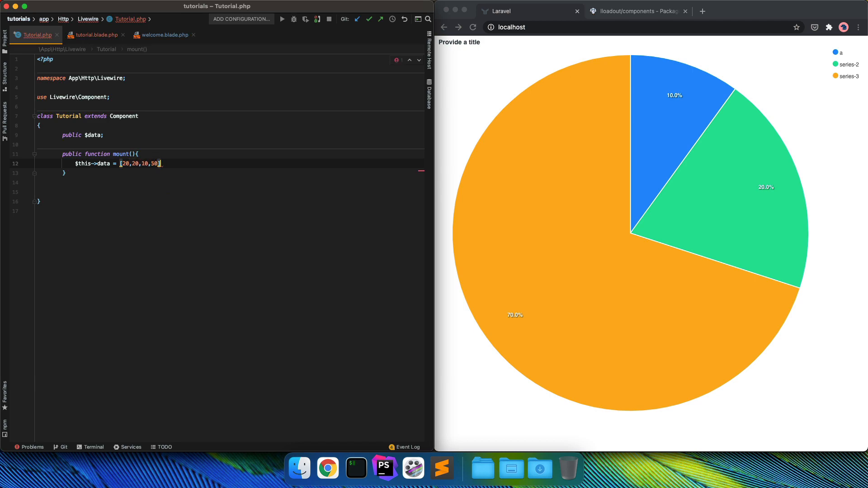
type(";")
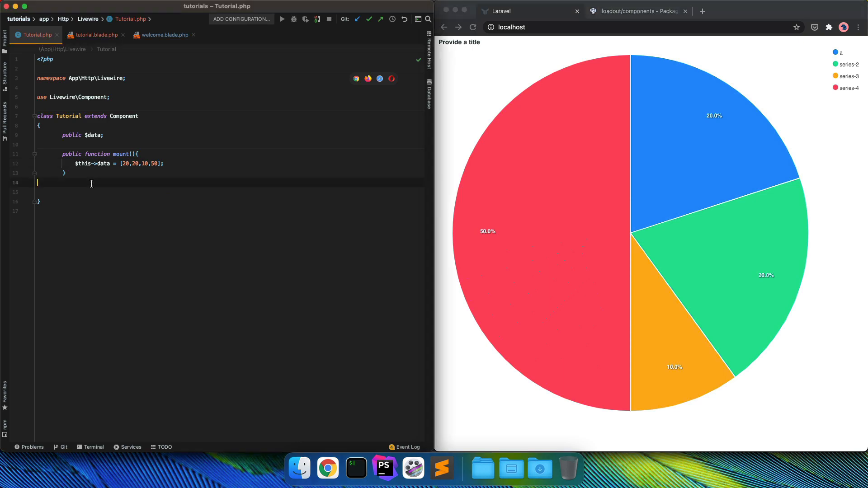
Write updateData() assigning $this->data = [10,10,40,40] below mount().
type("public function updateData(){")
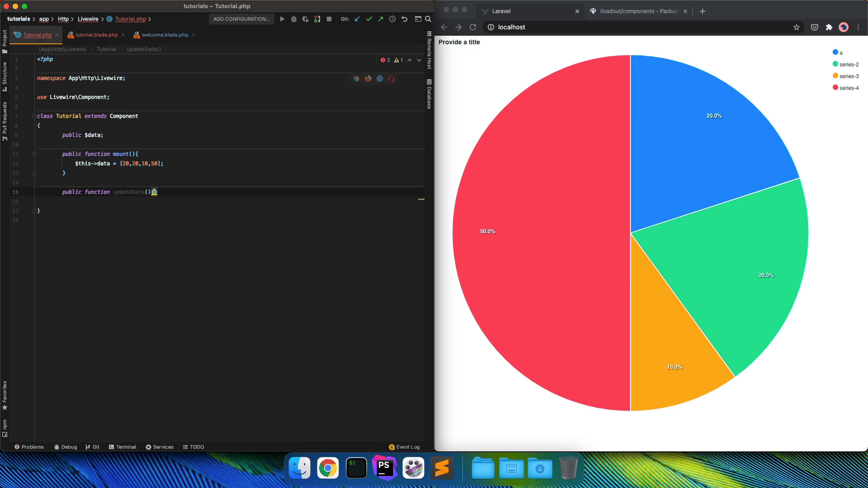
type("$this->")
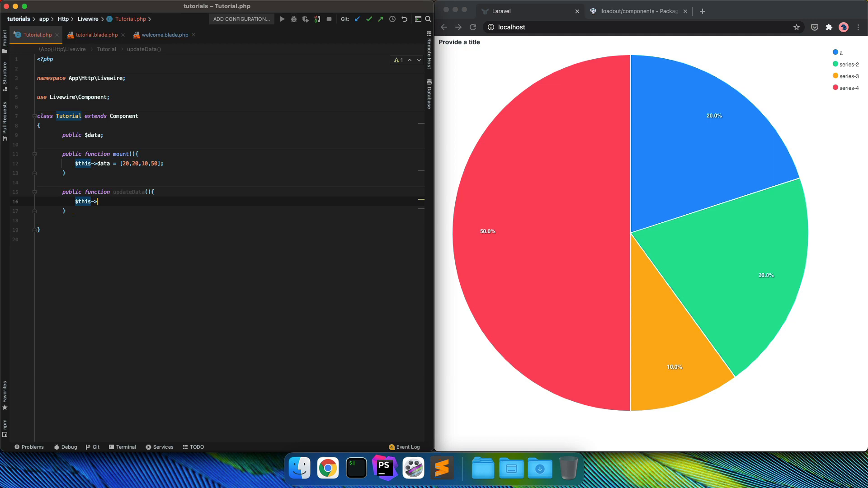
type("data =")
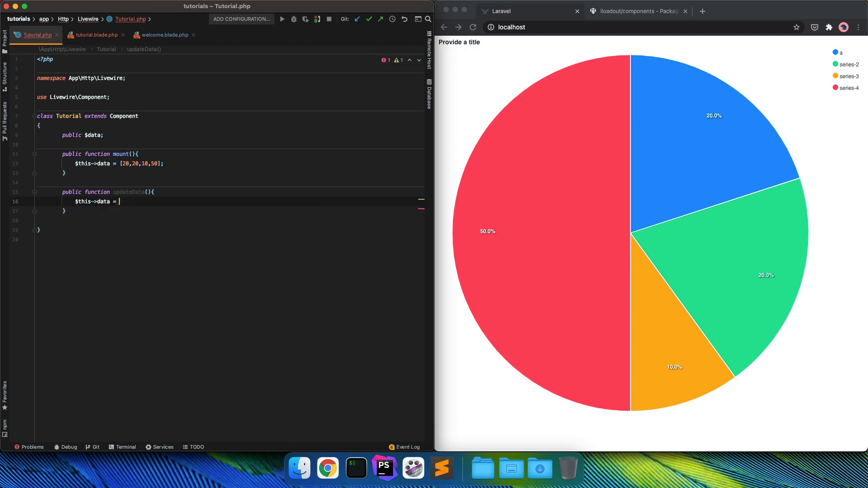
type("[10,")
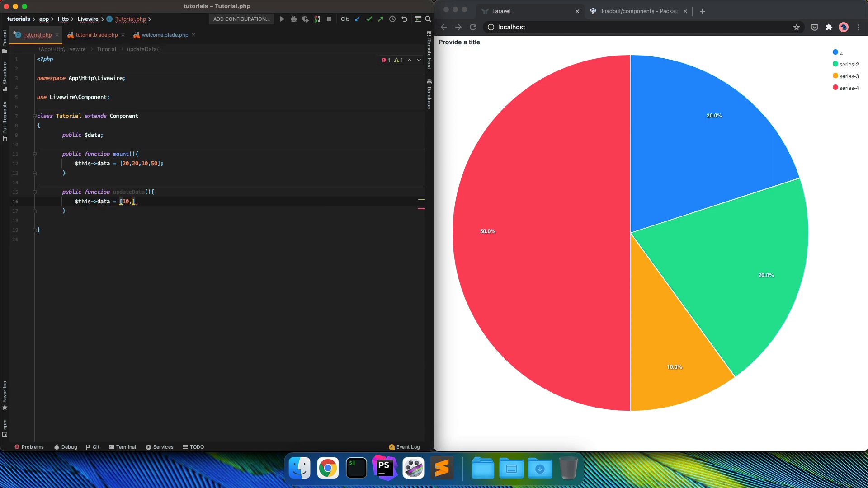
type("10,40,40")
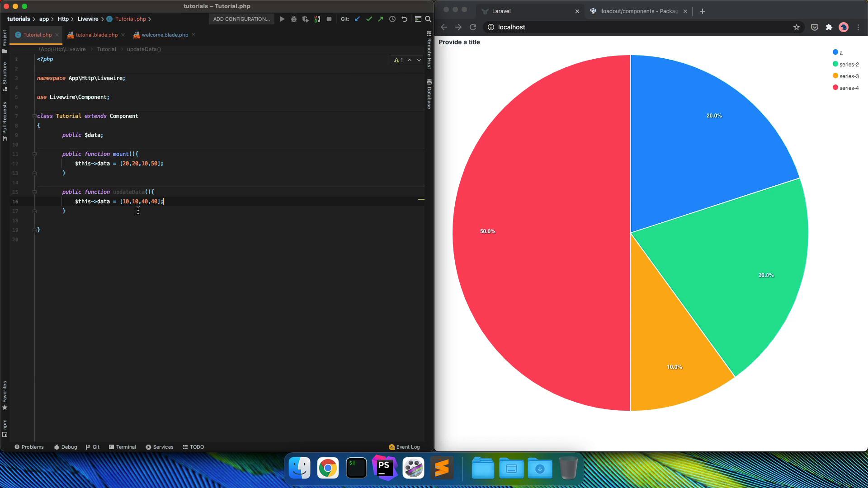
Add <button wire:click="updateData">Update</button> to tutorial.blade.php.
left_click(94, 35)
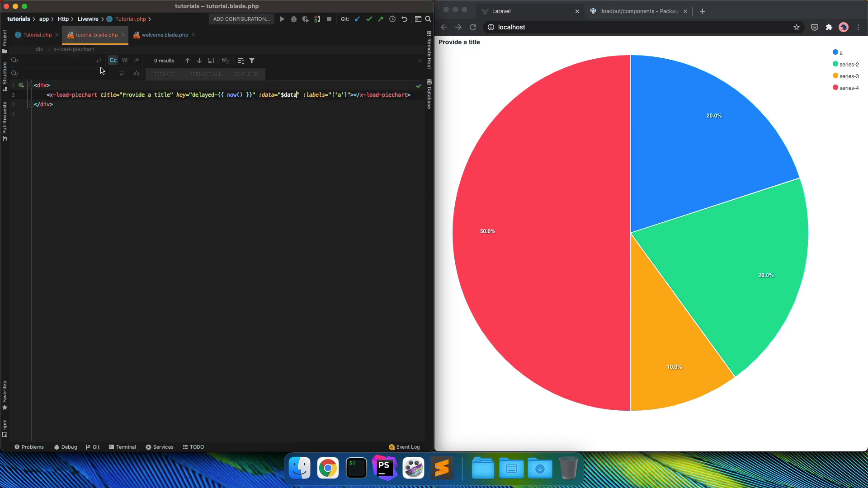
type("<")
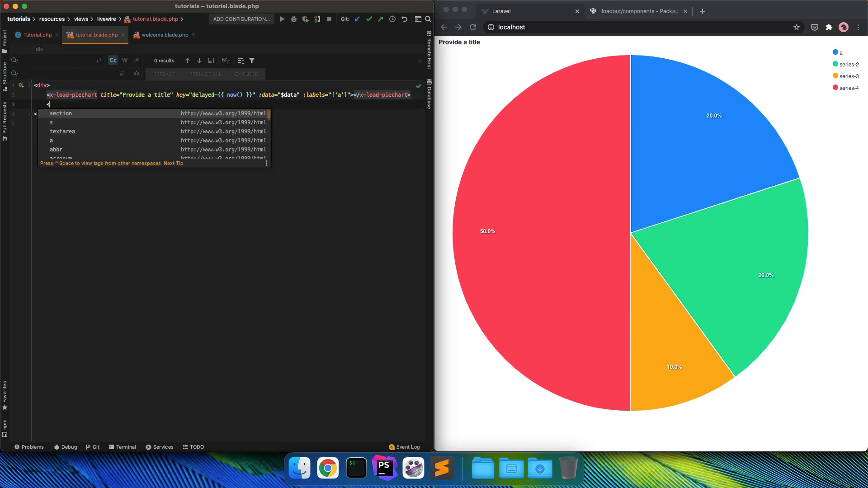
type("button")
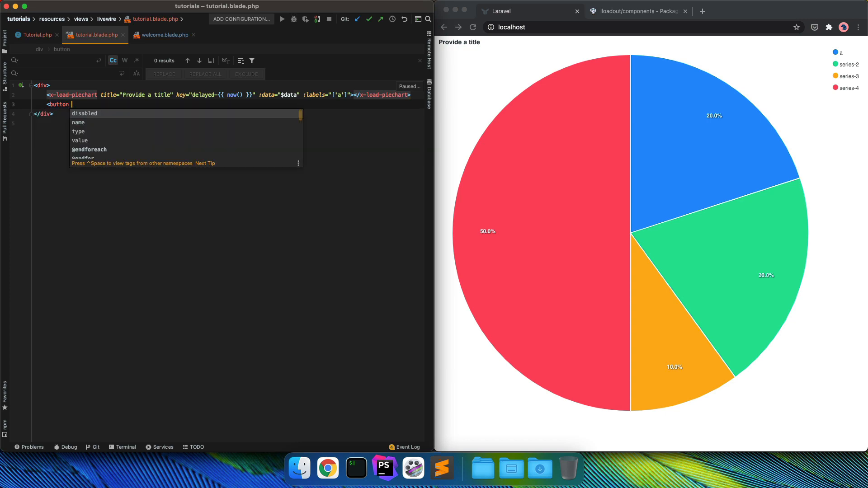
type("wire:click=\"updateData\"></button>")
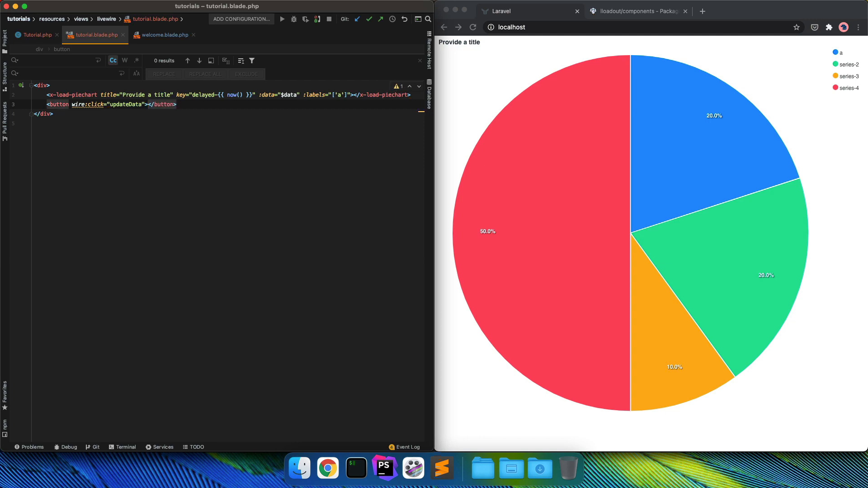
type("Update")
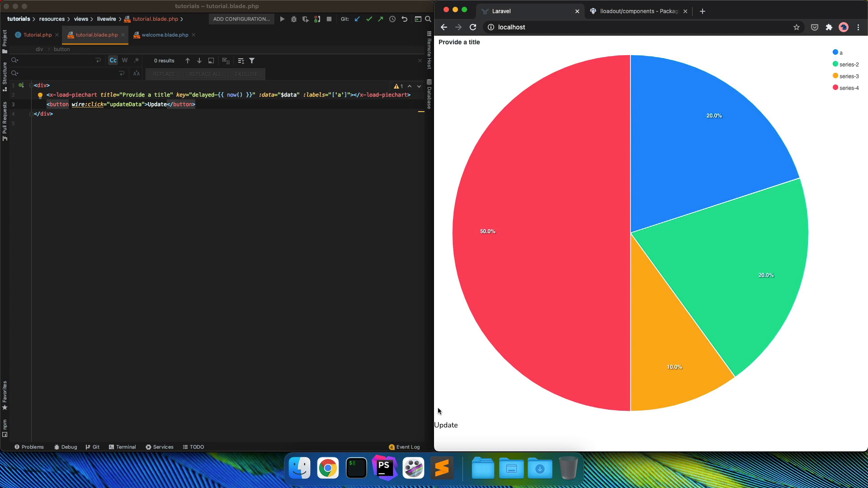
Press Update on localhost so the pie chart redraws as 10/10/40/40.
left_click(446, 425)
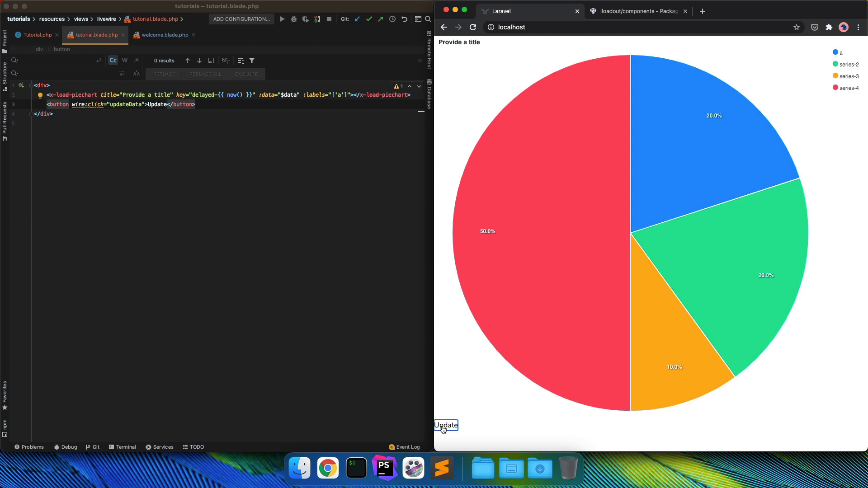
left_click(446, 425)
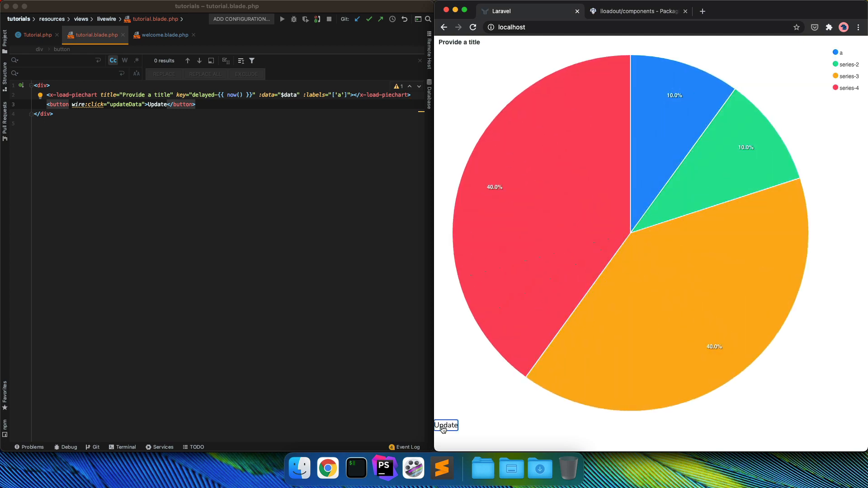
left_click(446, 426)
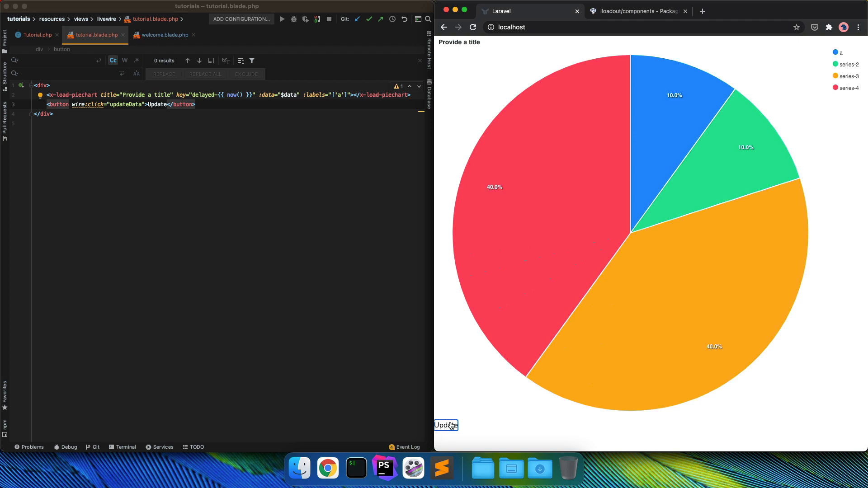
mouse_move(600, 85)
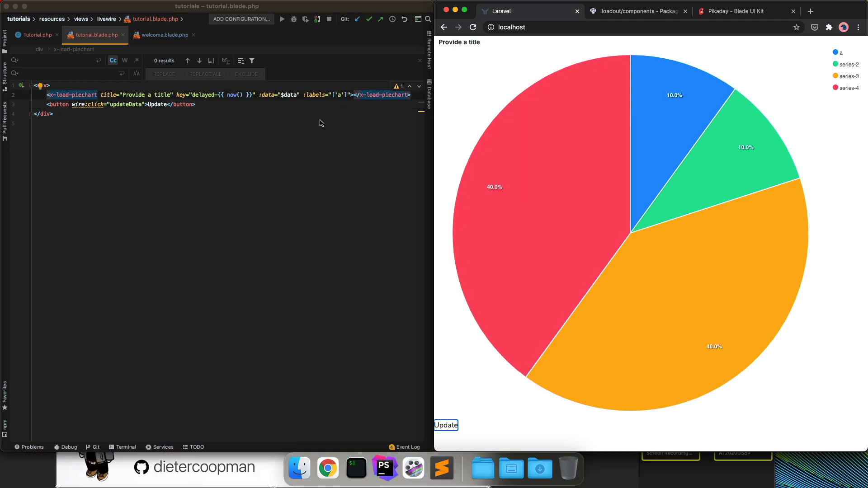
mouse_move(508, 76)
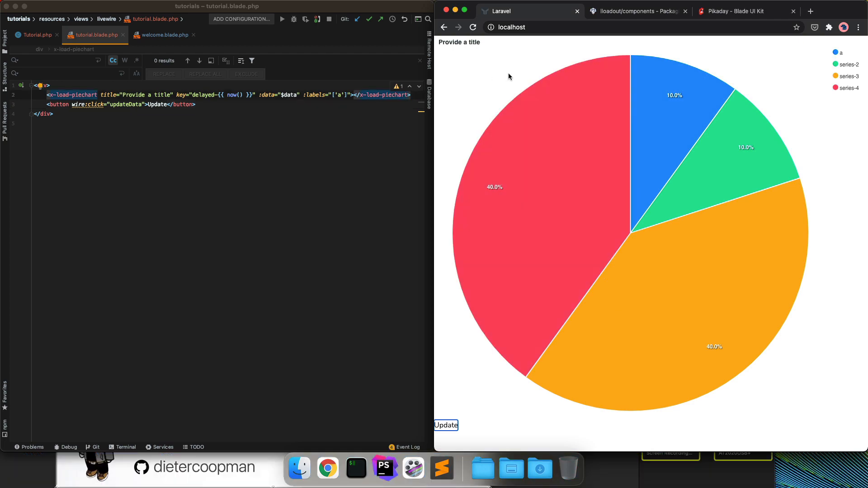
mouse_move(736, 11)
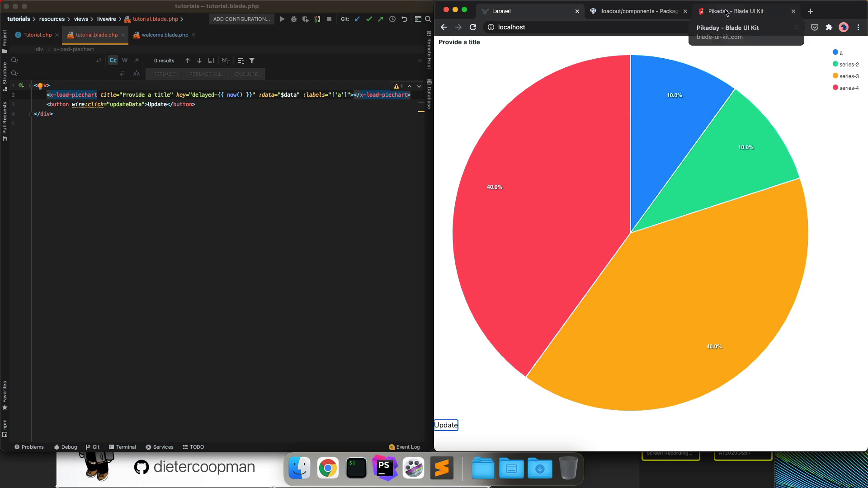
Locate the <x-color-picker name="color" /> basic usage snippet on the Color Picker docs page.
left_click(746, 11)
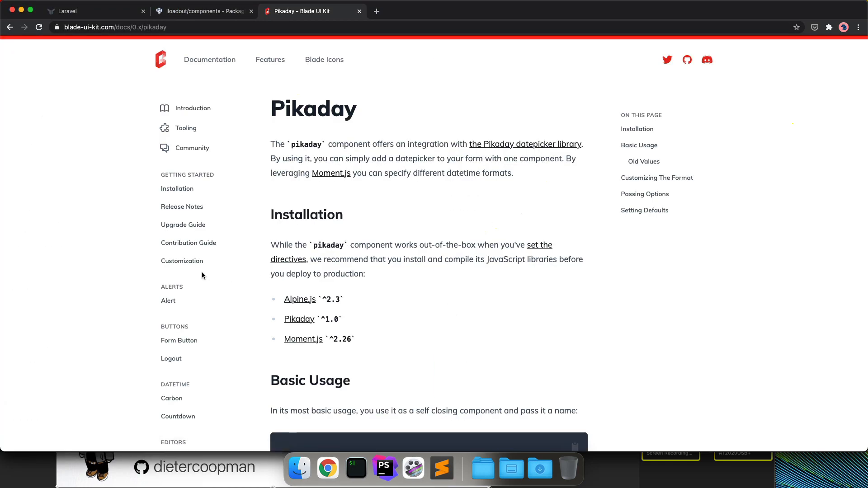
scroll("down", 3)
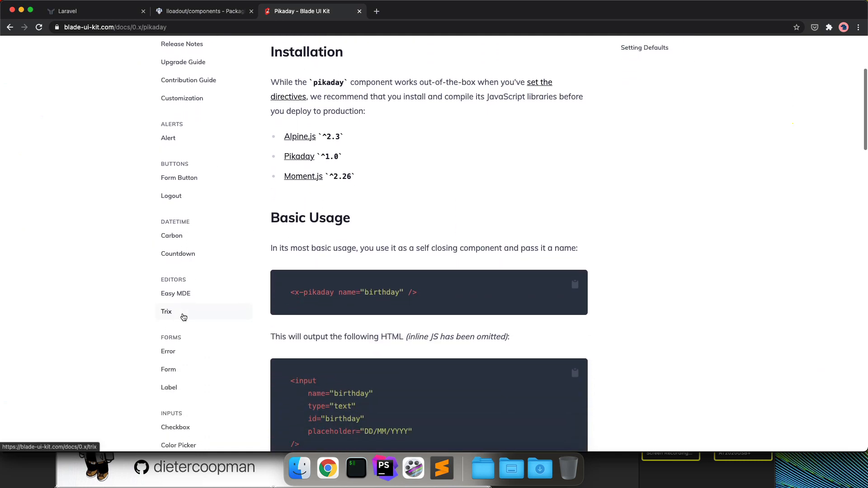
scroll("down", 3)
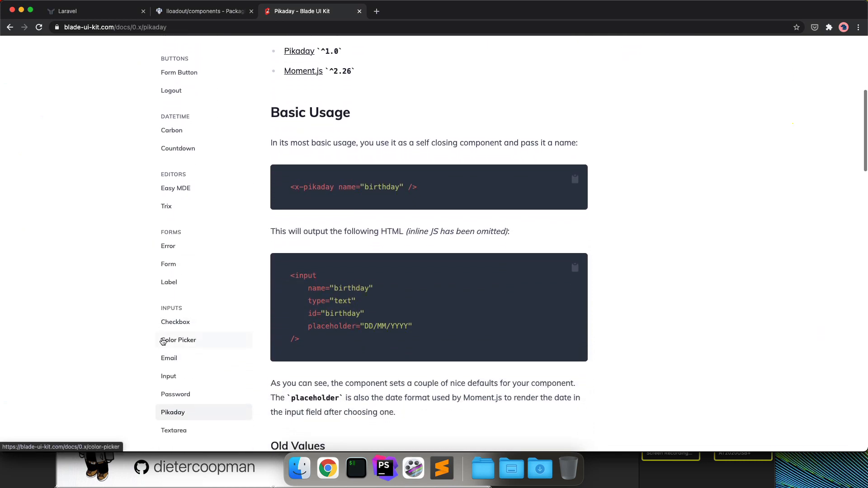
scroll("down", 3)
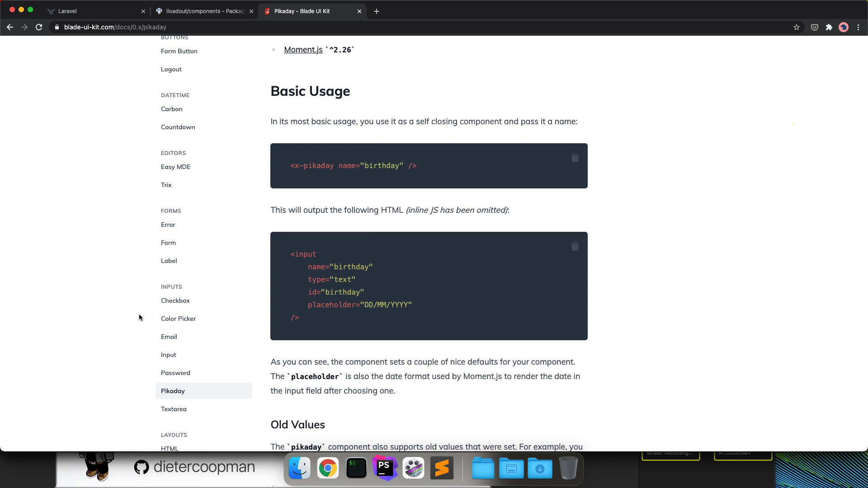
mouse_move(179, 318)
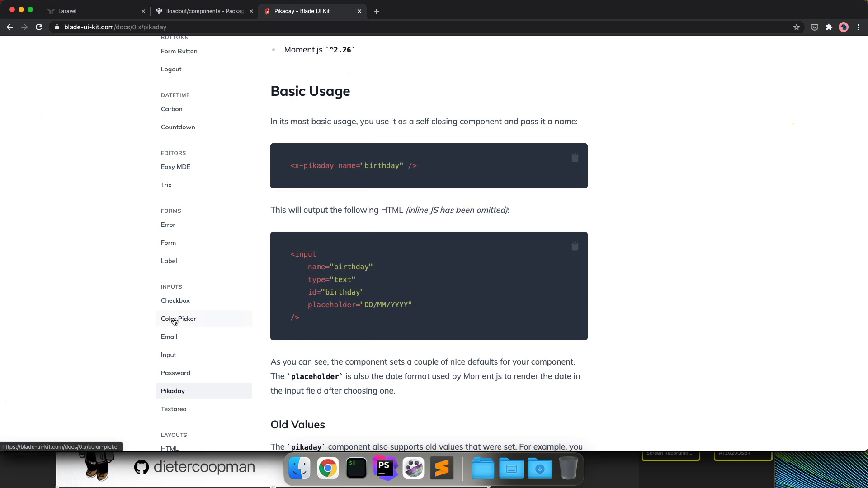
mouse_move(178, 318)
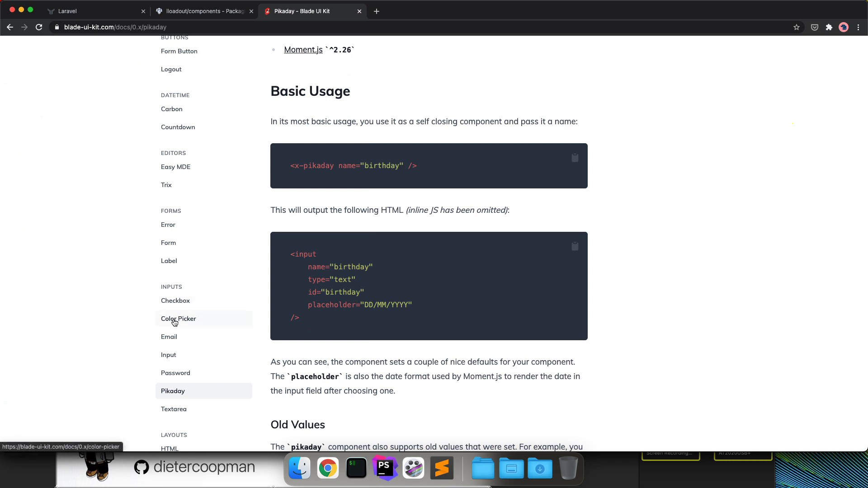
left_click(178, 318)
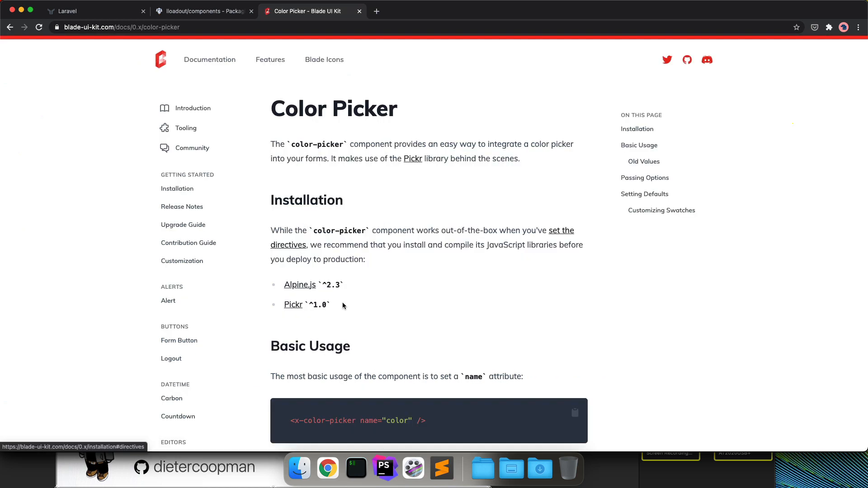
scroll("down", 3)
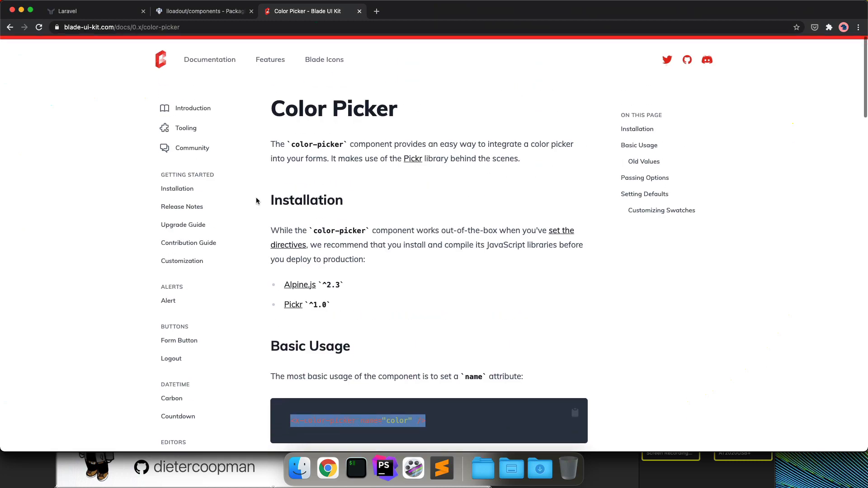
Follow the 'set the directives' link to the Directives section of the Installation page.
left_click(177, 188)
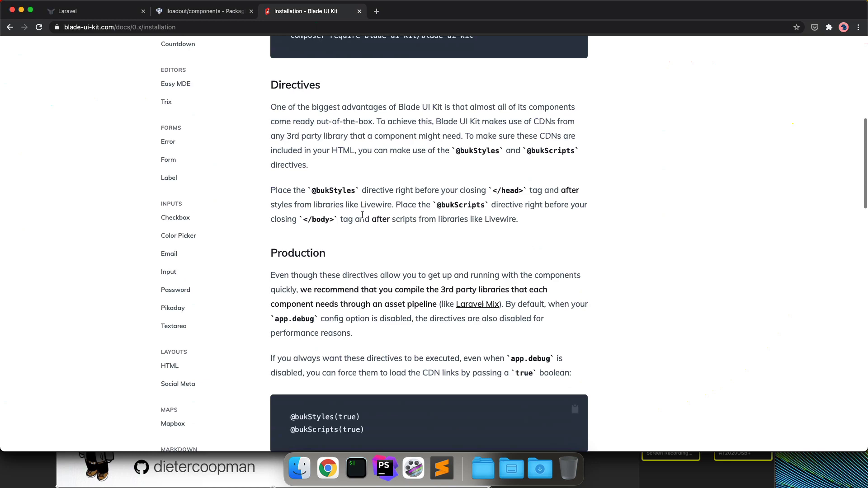
scroll("down", 3)
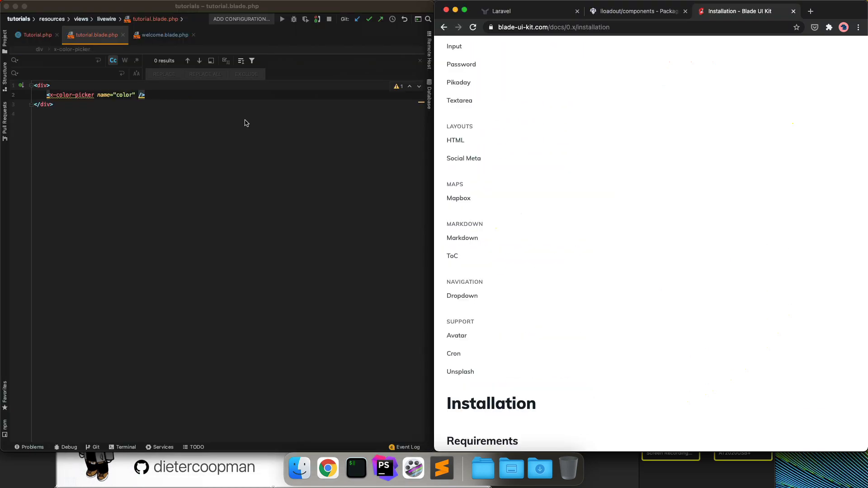
left_click(163, 36)
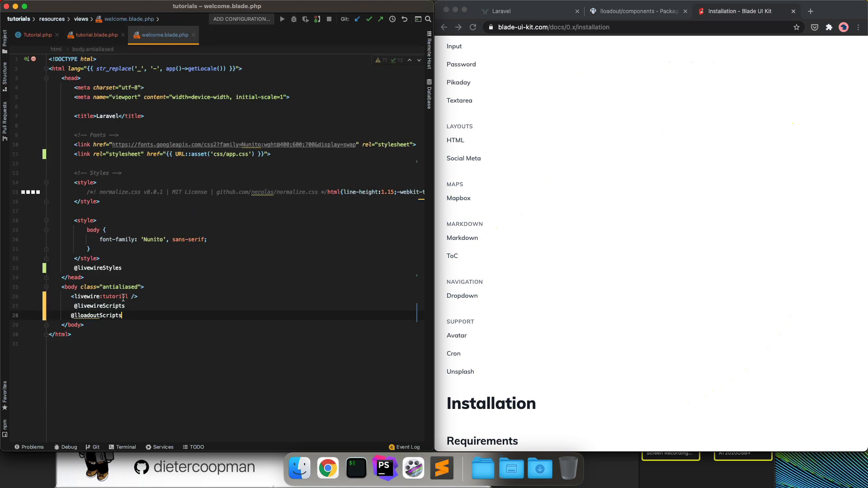
type("@bukStyles(true)")
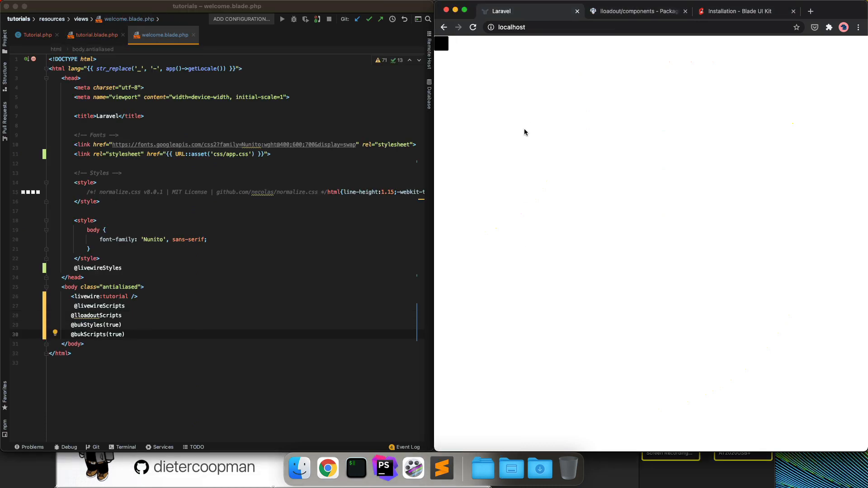
mouse_move(444, 46)
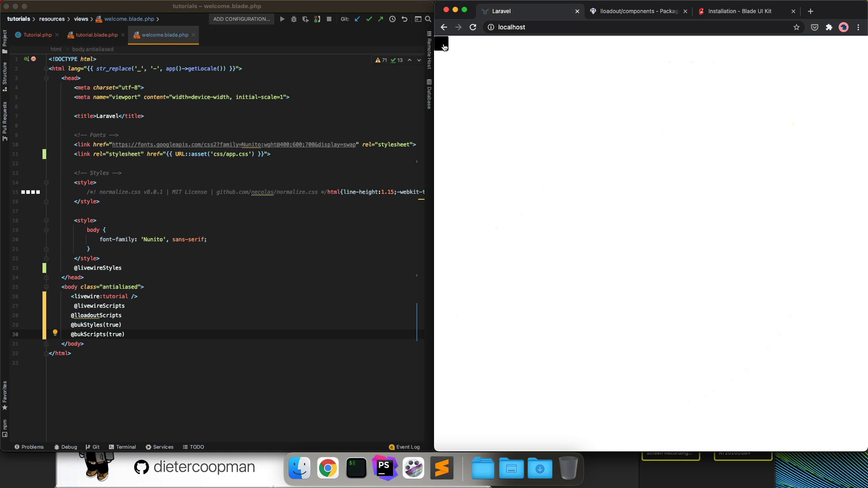
Pick a teal color (#339893) in the localhost color picker to confirm it works.
left_click(442, 43)
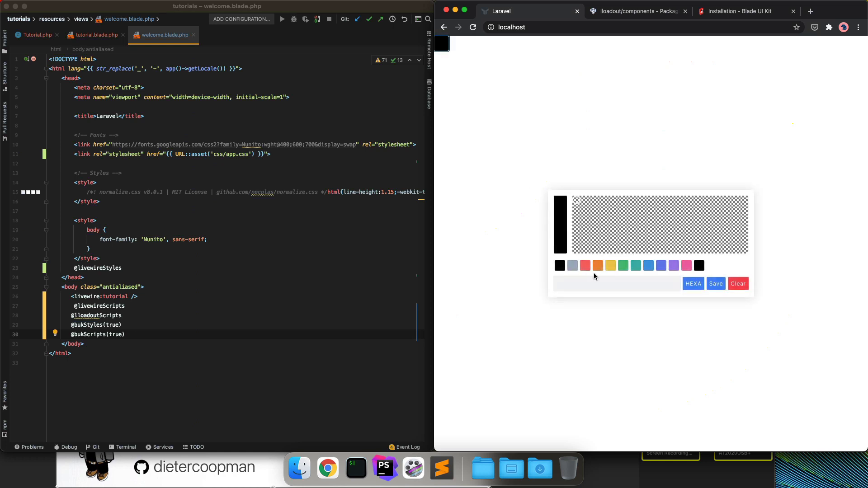
left_click(634, 266)
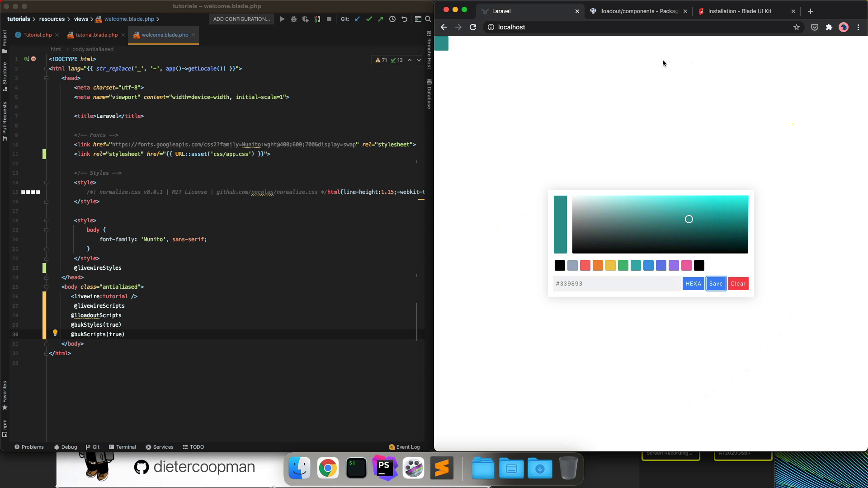
left_click(742, 10)
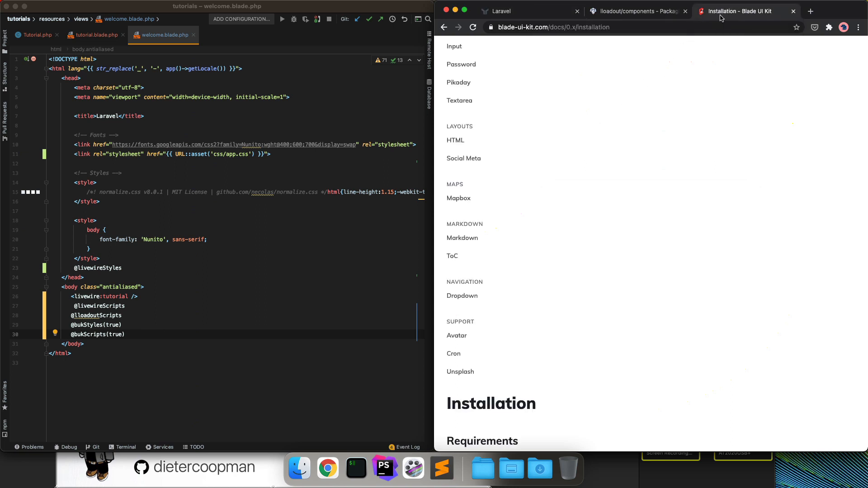
scroll("up", 3)
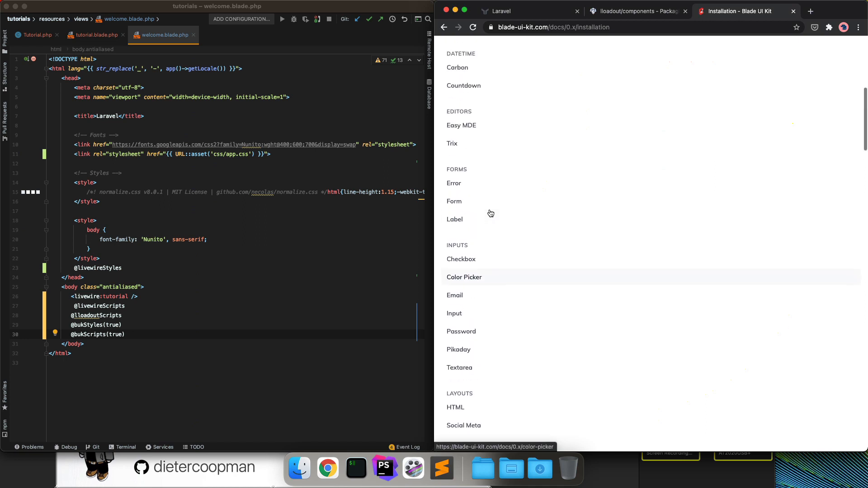
scroll("down", 3)
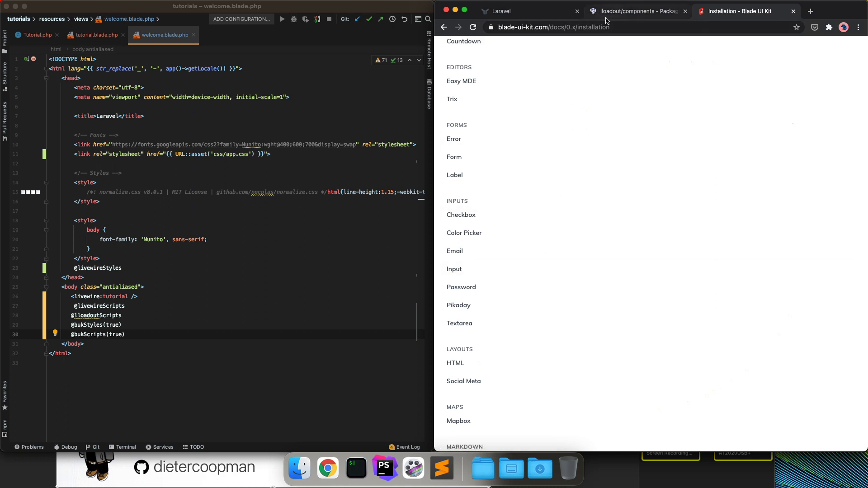
left_click(631, 10)
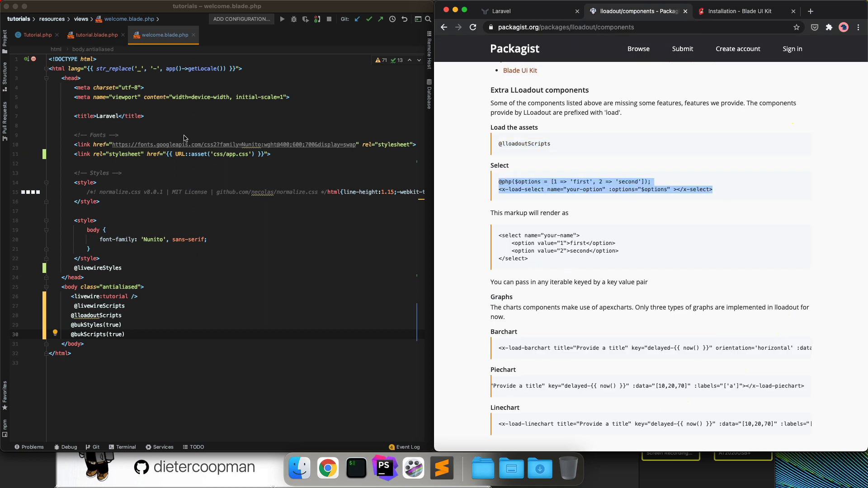
mouse_move(547, 197)
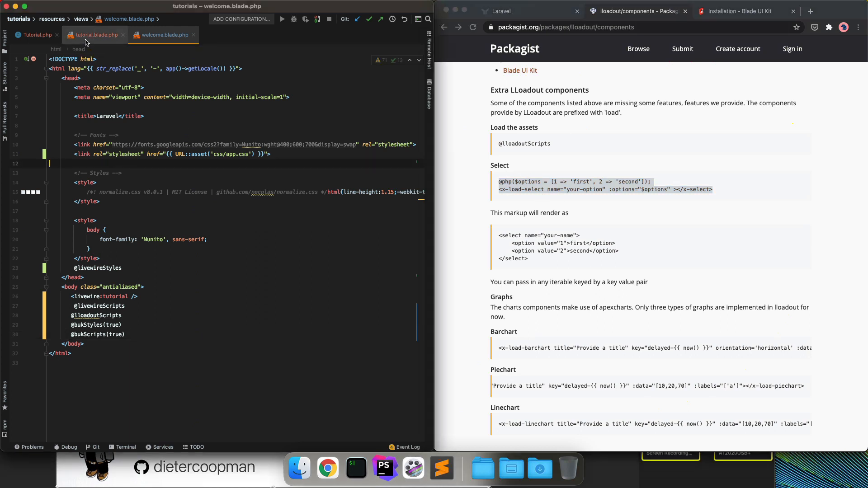
left_click(94, 35)
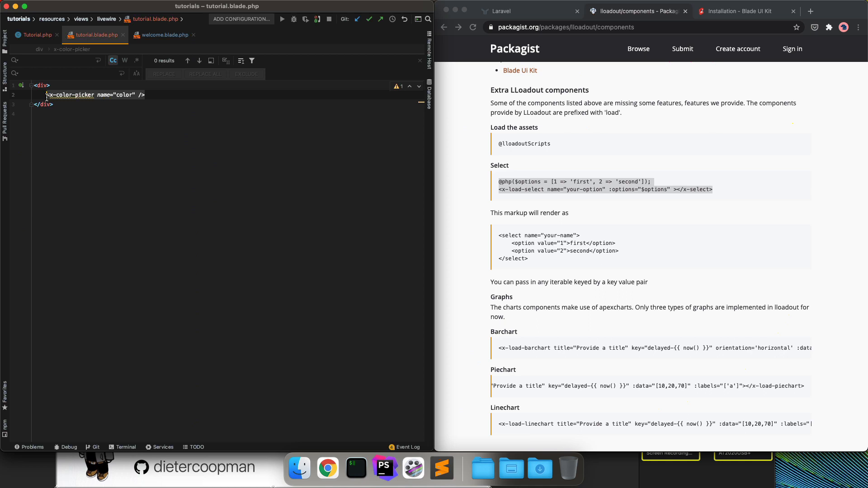
type("@php($options = [1 => 'first', 2 => 'second']);")
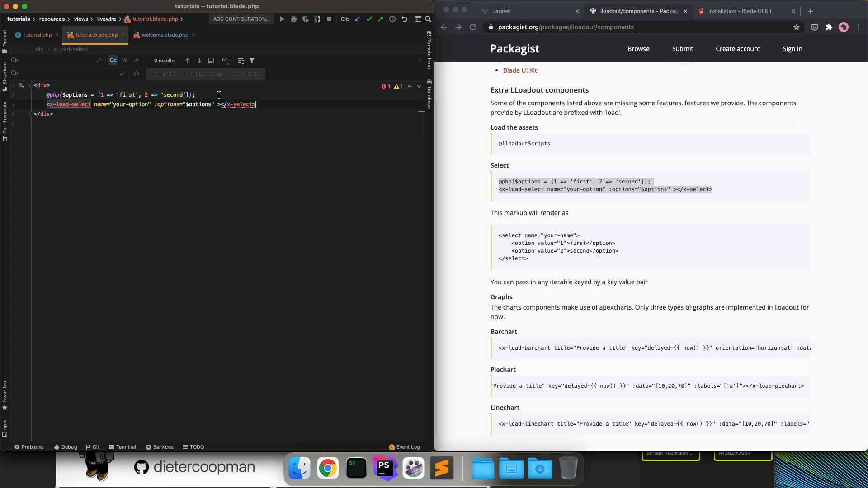
key("enter")
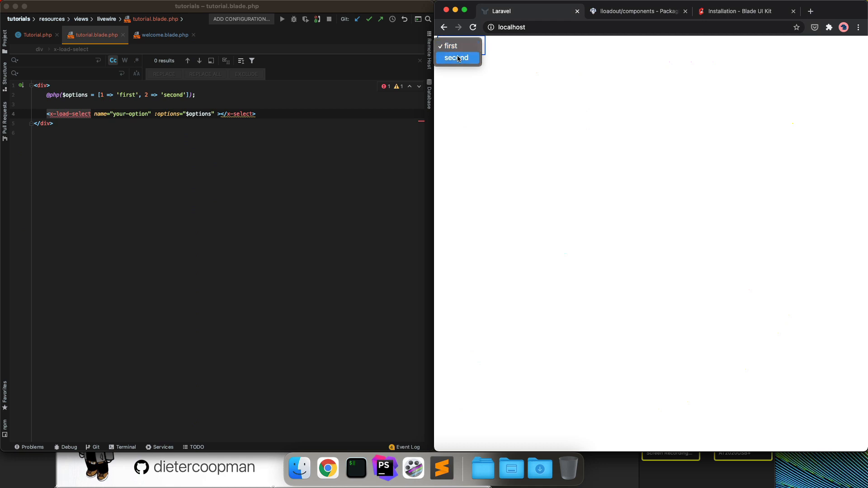
mouse_move(513, 95)
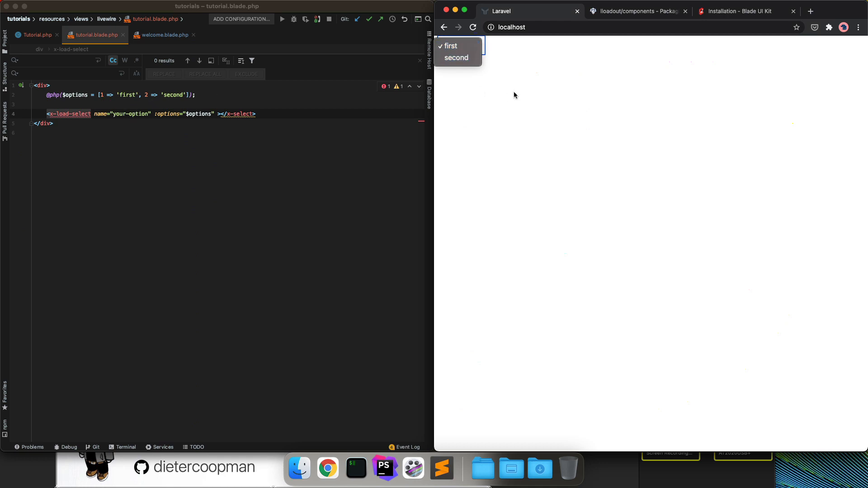
Return to the lloadout docs showing the rendered select markup with first and second options.
left_click(637, 11)
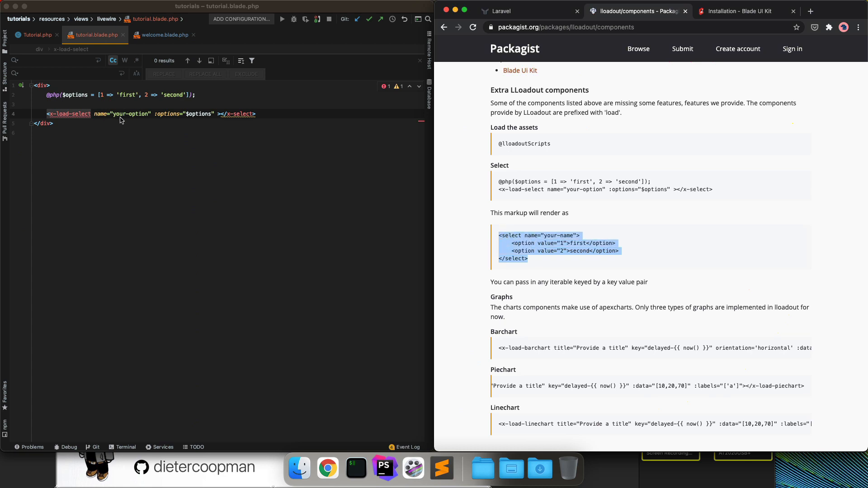
mouse_move(127, 118)
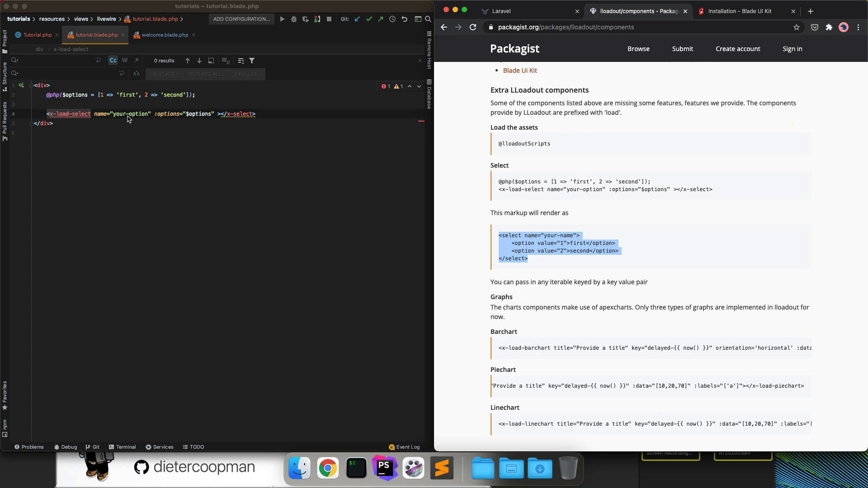
mouse_move(226, 117)
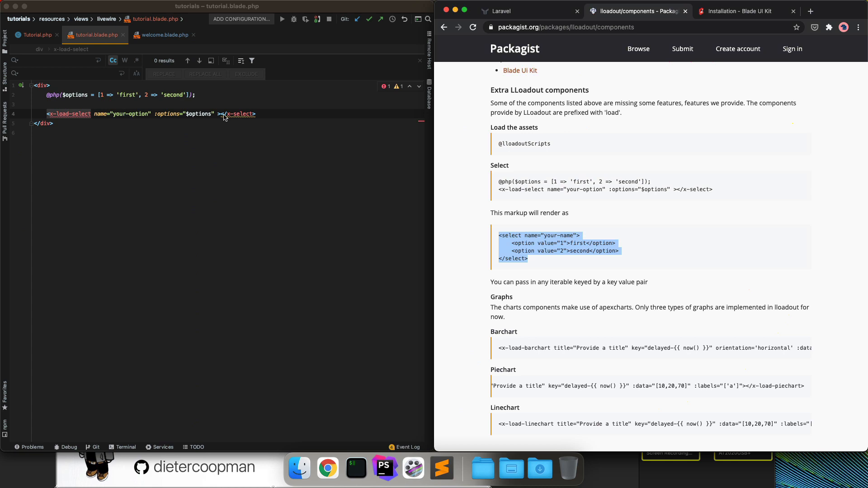
mouse_move(545, 107)
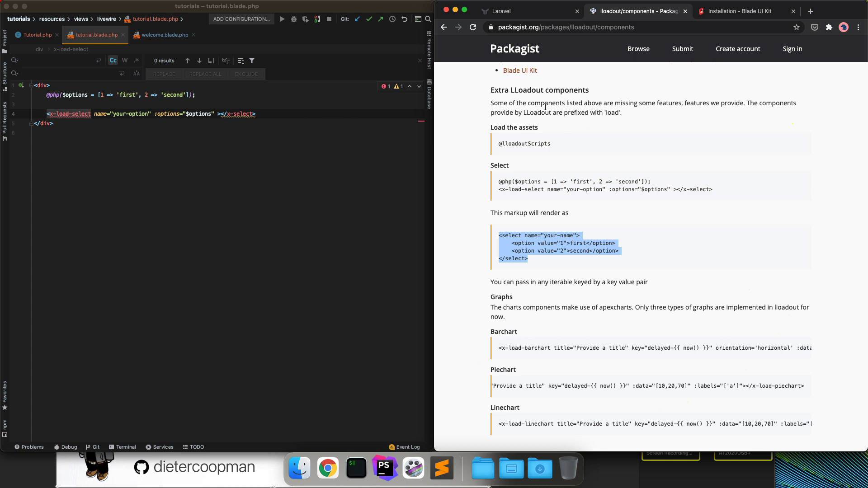